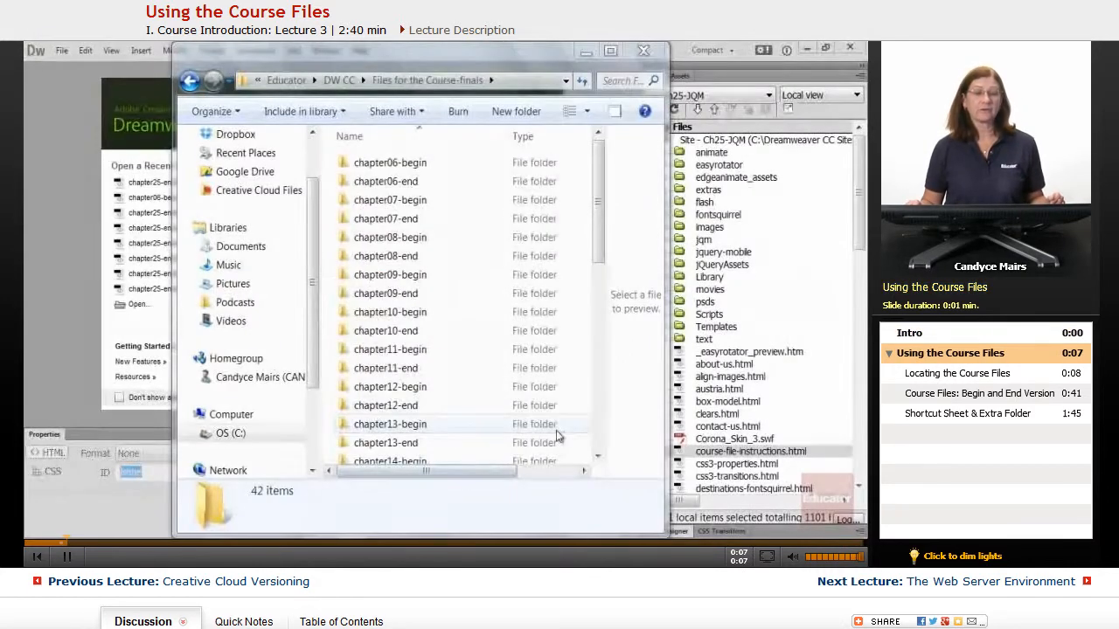
- Scroll through the 42 chapter begin/end course folders in Explorer
{"action": "scroll", "scroll_direction": "down", "scroll_amount": 3}
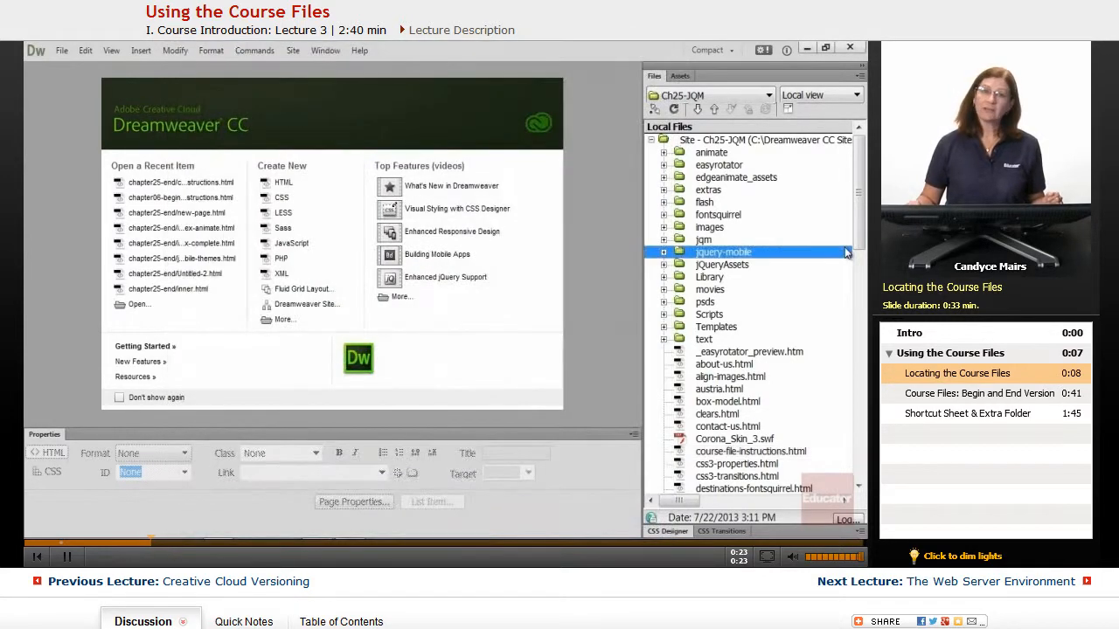
- Open course-file-instructions.html from the Files panel and view its chapter-file notes
{"action": "double_click", "coordinate": [750, 451]}
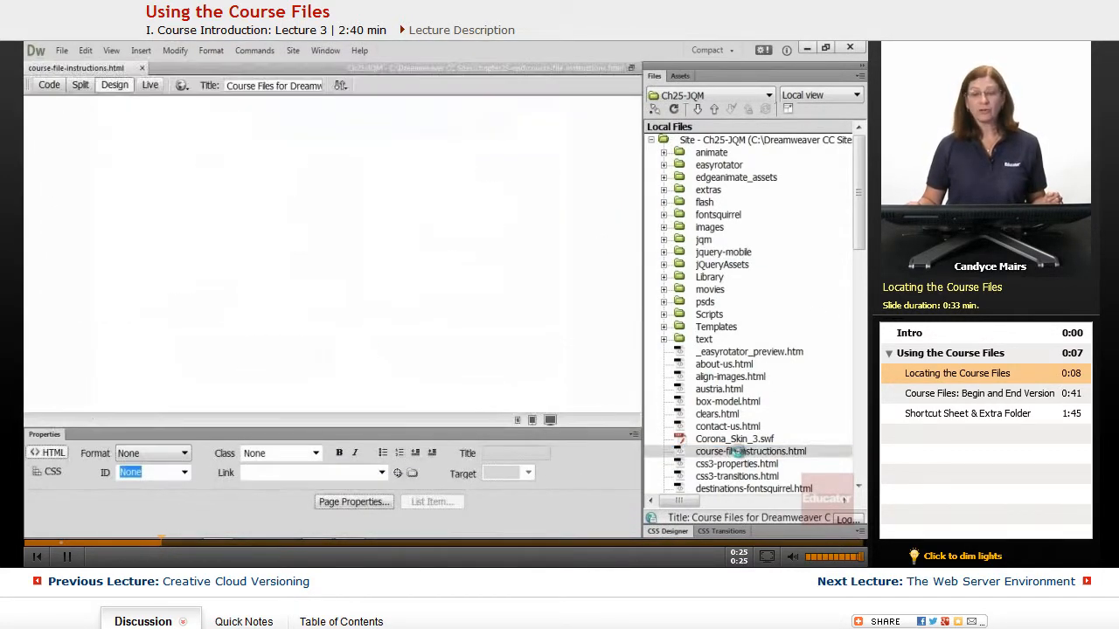
{"action": "double_click", "coordinate": [750, 451]}
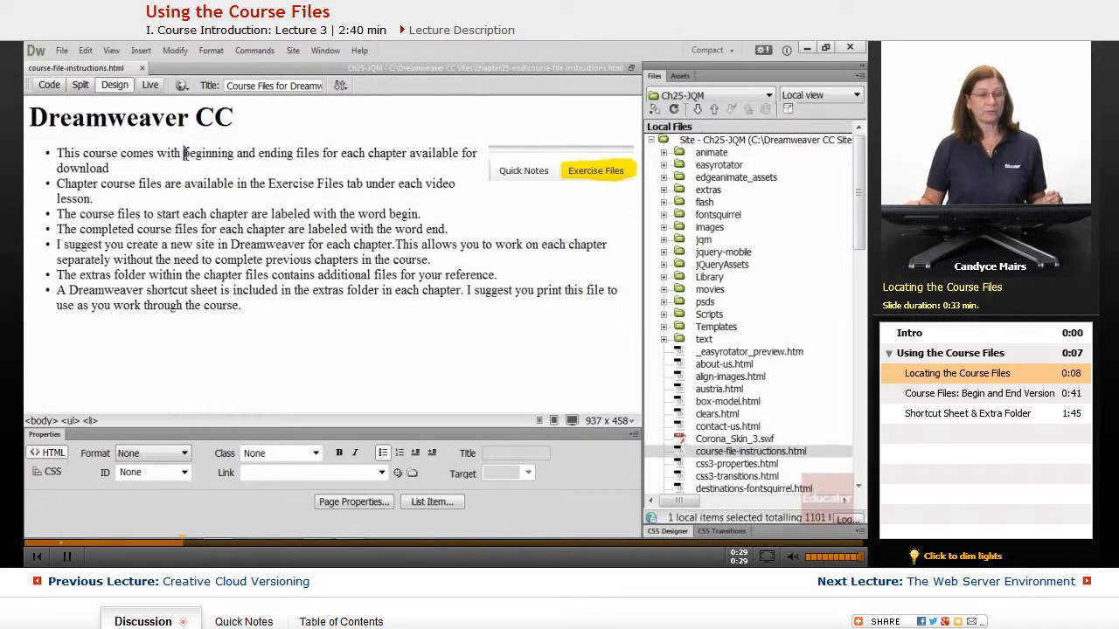
{"action": "left_click_drag", "start_coordinate": [182, 153], "coordinate": [406, 152]}
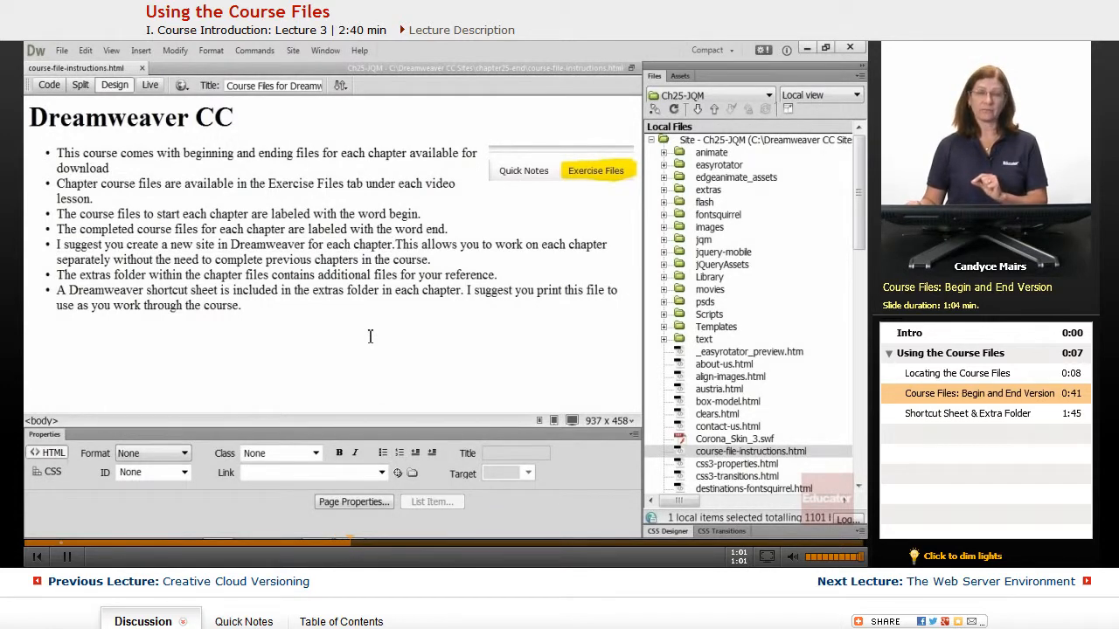
- Browse the defined chapter sites and switch the Files panel to Chapter 6 - Tranquil
{"action": "left_click", "coordinate": [767, 95]}
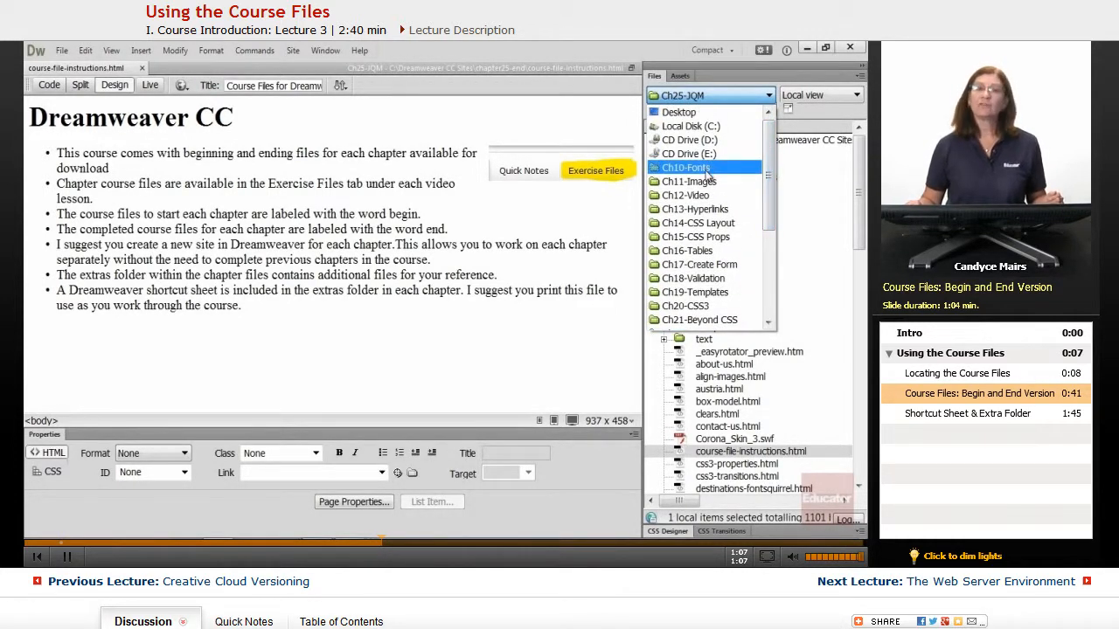
{"action": "left_click", "coordinate": [695, 208]}
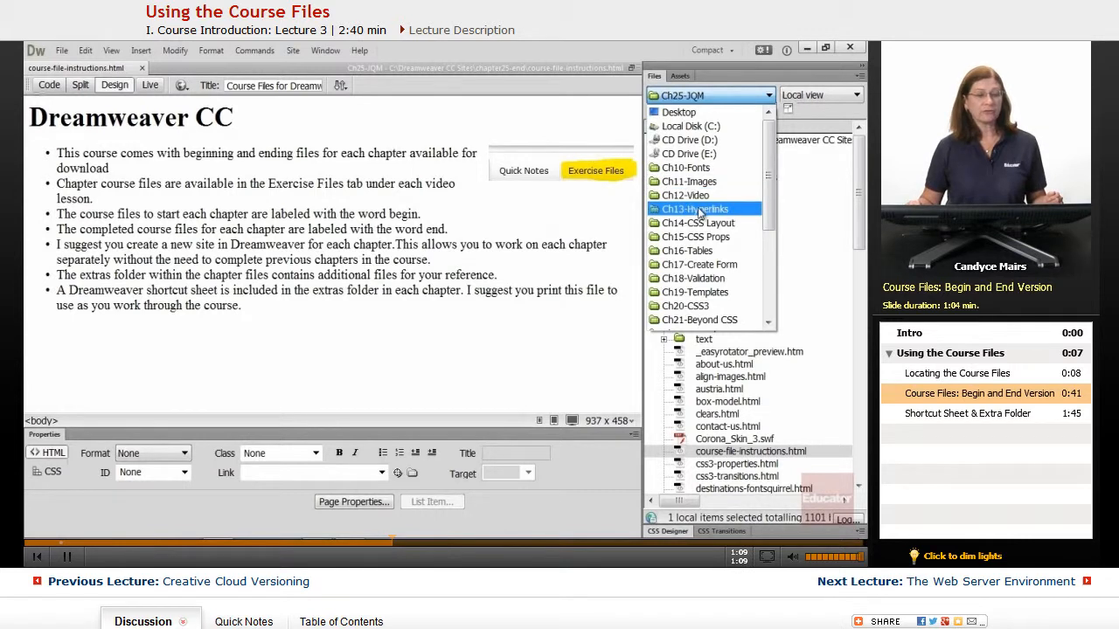
{"action": "left_click", "coordinate": [687, 251]}
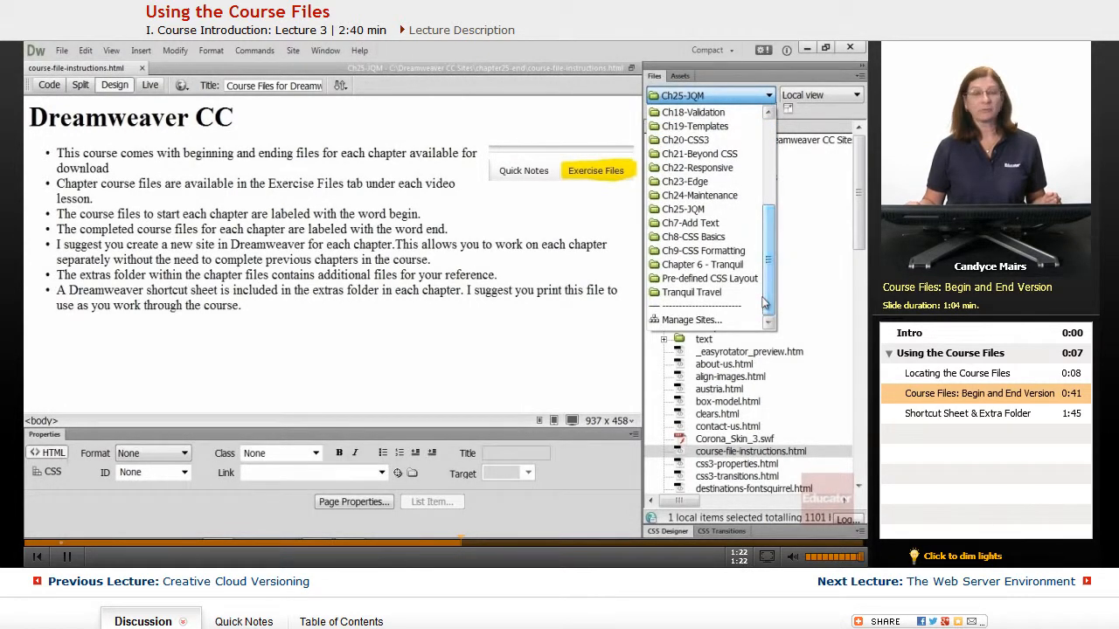
{"action": "left_click", "coordinate": [709, 278]}
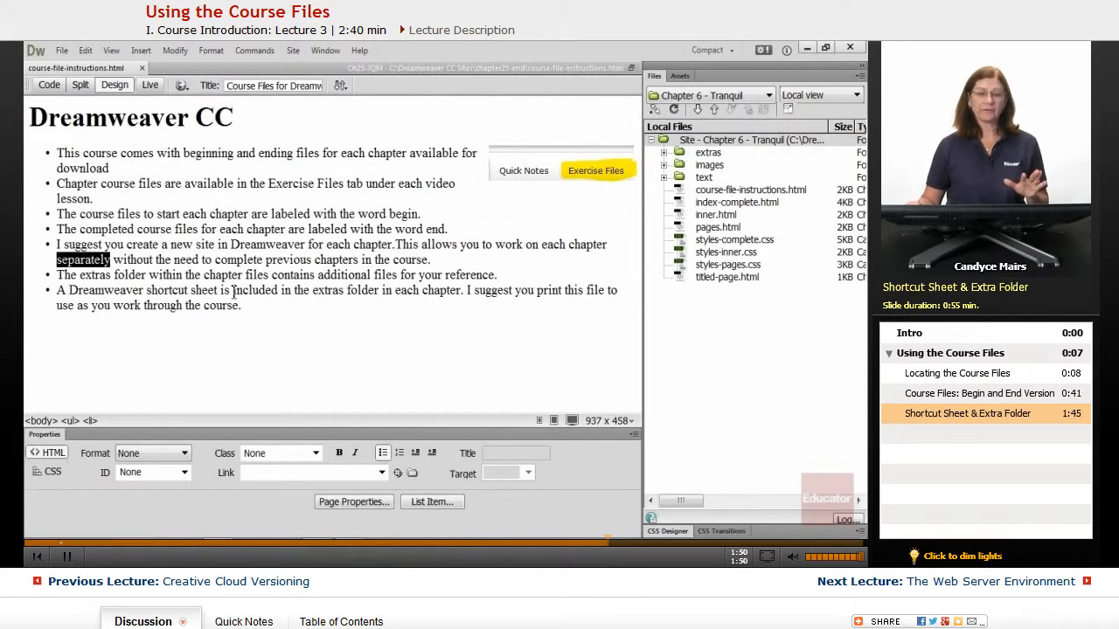
- Expand extras and ppts, then open Dreamweaver Shortcuts.pdf in Acrobat
{"action": "left_click", "coordinate": [664, 152]}
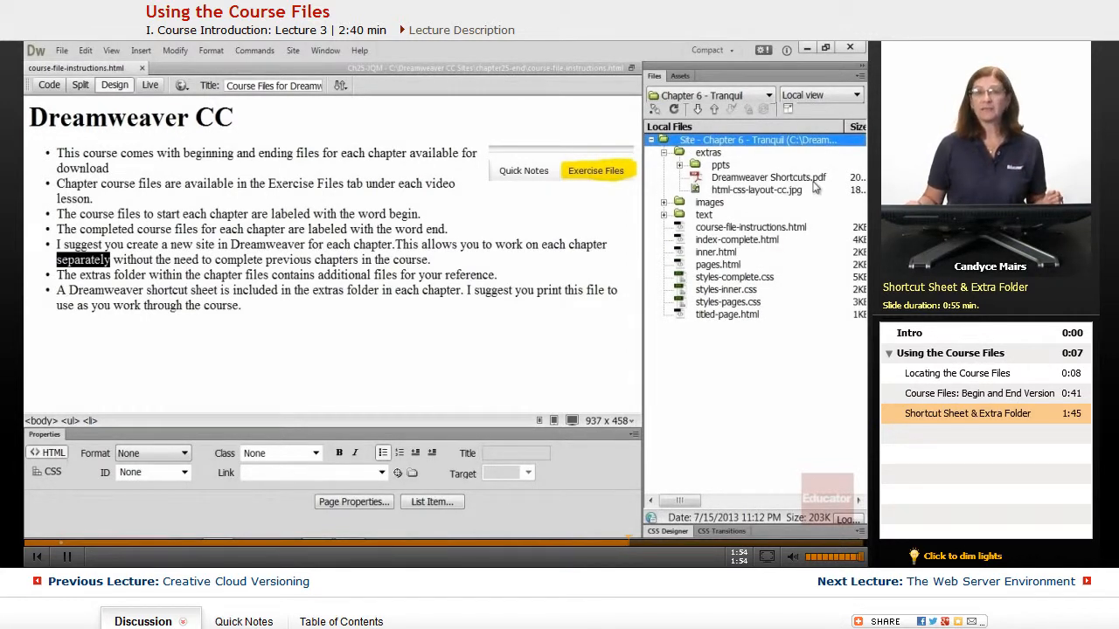
{"action": "left_click", "coordinate": [768, 178]}
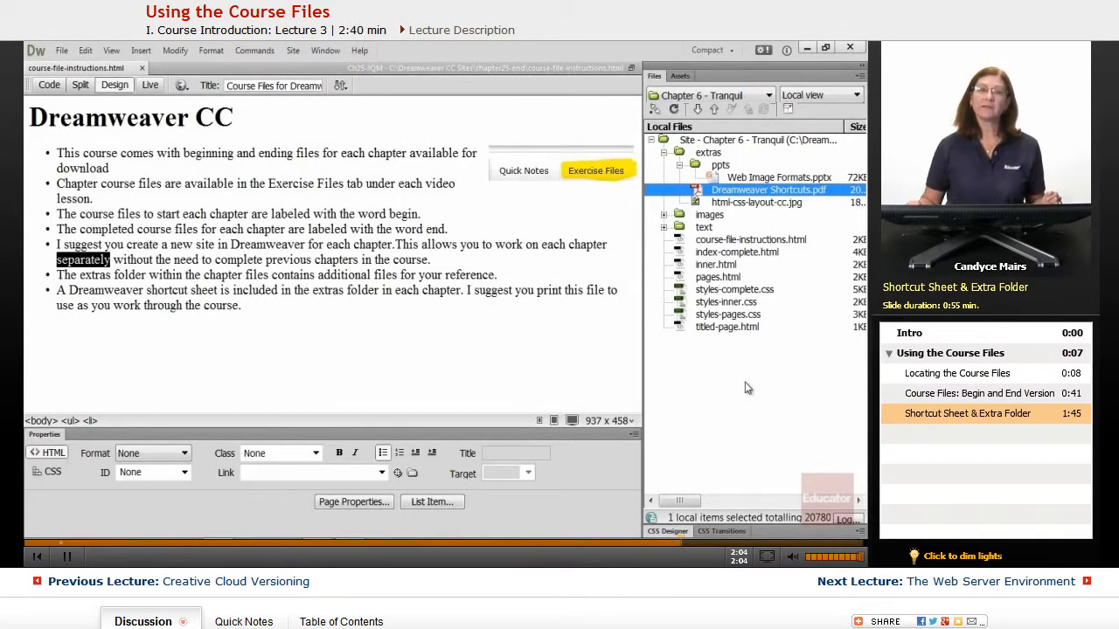
{"action": "double_click", "coordinate": [769, 189]}
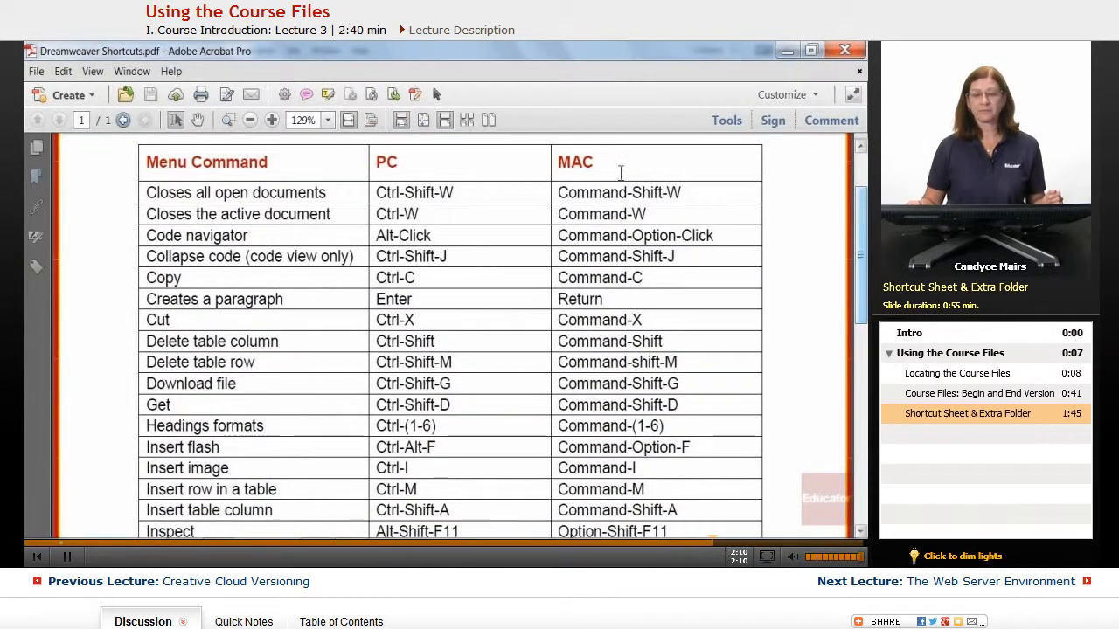
{"action": "double_click", "coordinate": [386, 161]}
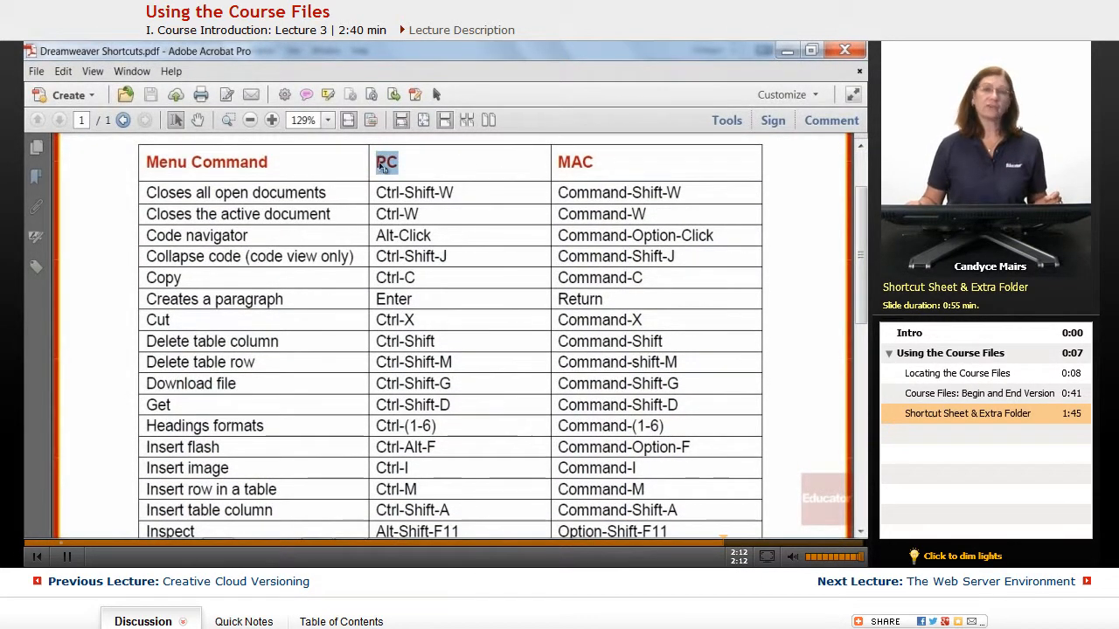